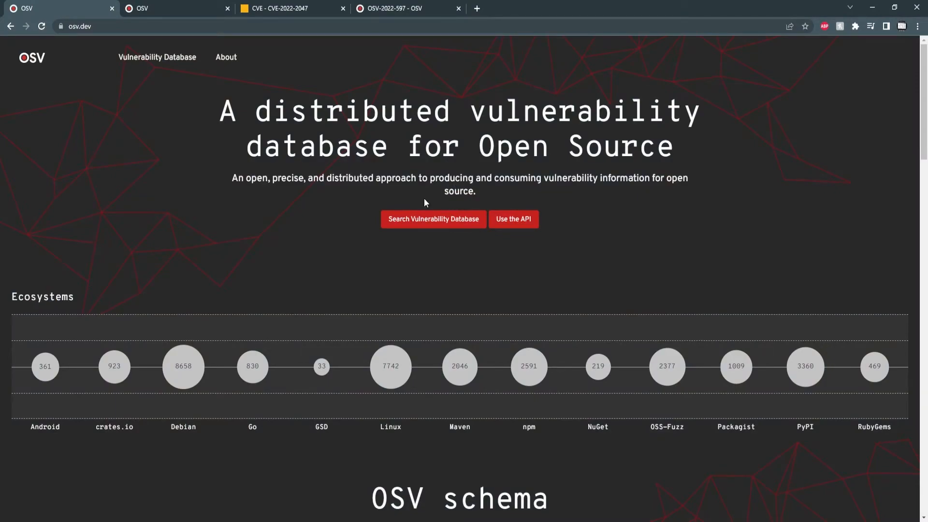
{"action": "mouse_move", "coordinate": [423, 203]}
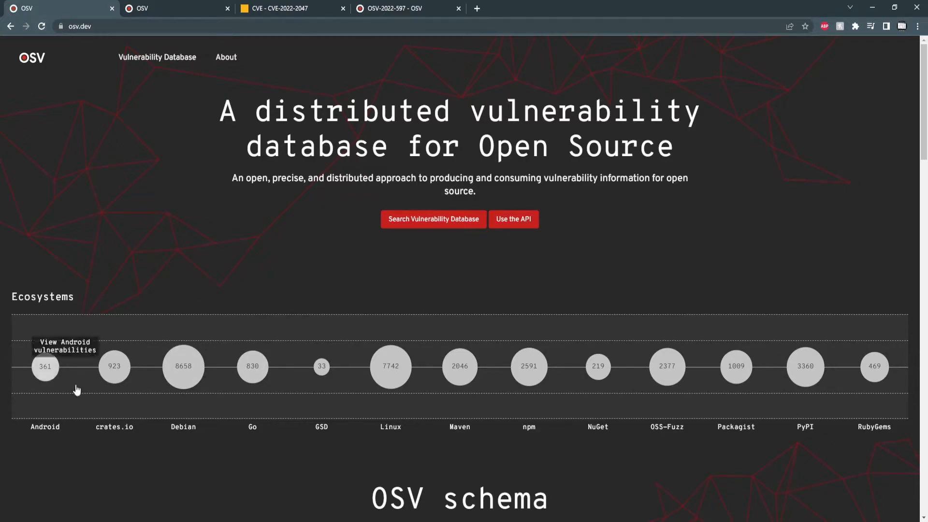
{"action": "mouse_move", "coordinate": [433, 218]}
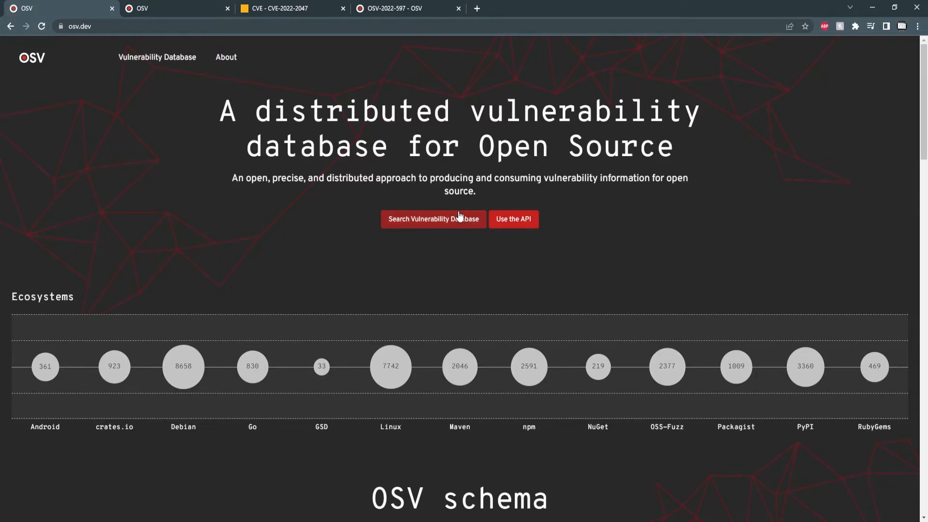
Step: Bring up the searchable Vulnerability Library listing all recent advisories
{"action": "left_click", "coordinate": [433, 219]}
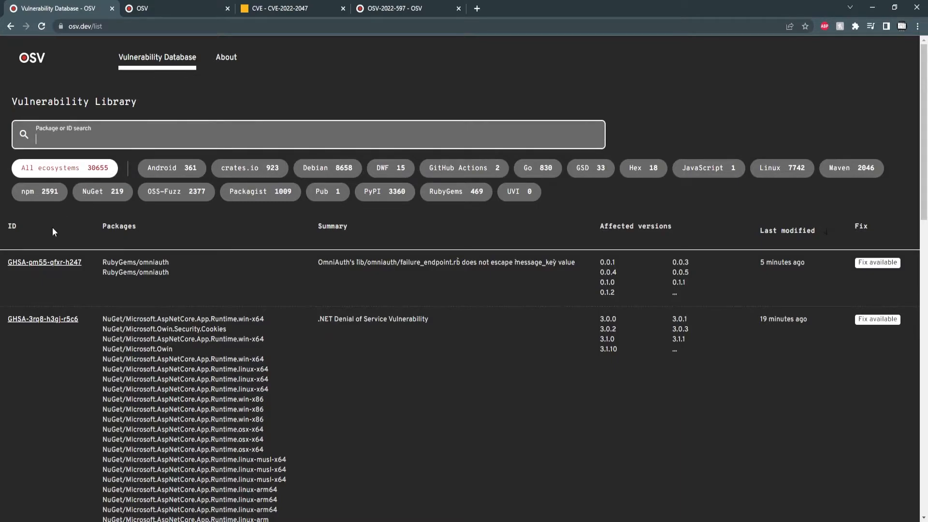
{"action": "mouse_move", "coordinate": [840, 329]}
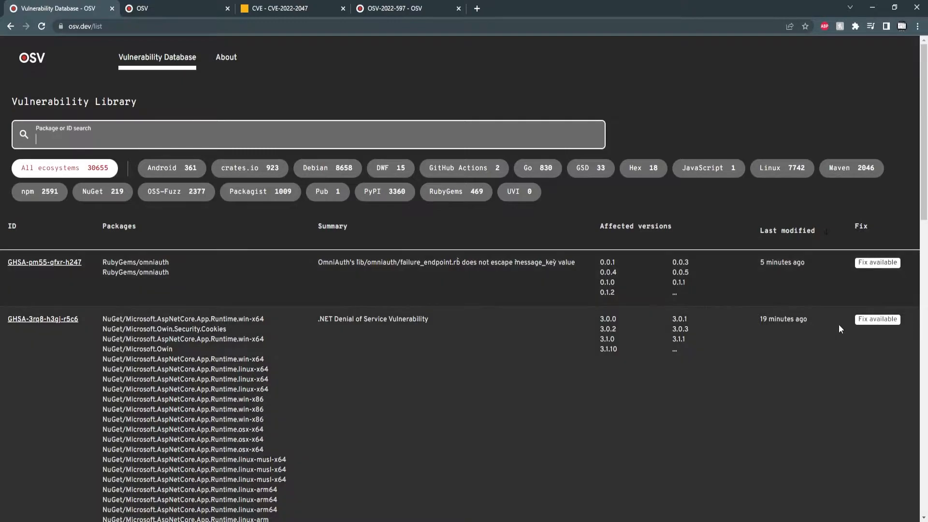
{"action": "mouse_move", "coordinate": [225, 284]}
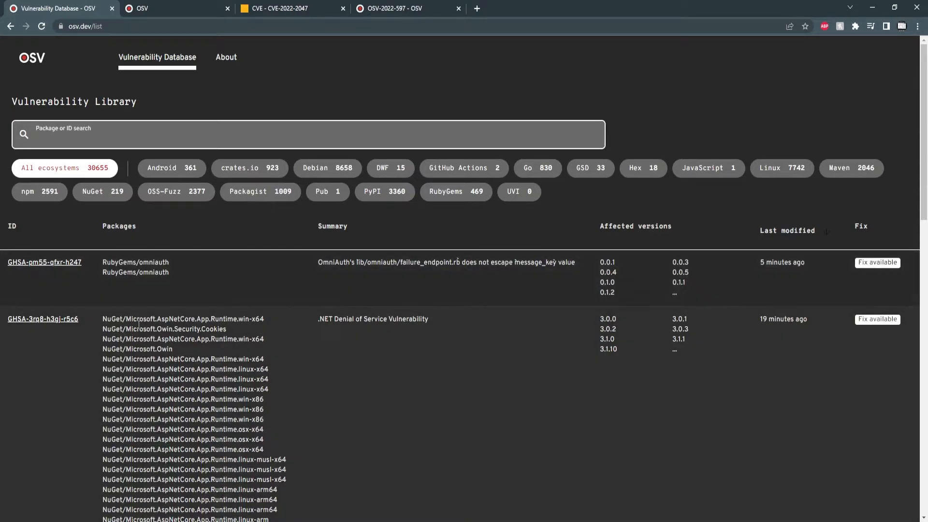
{"action": "mouse_move", "coordinate": [274, 309]}
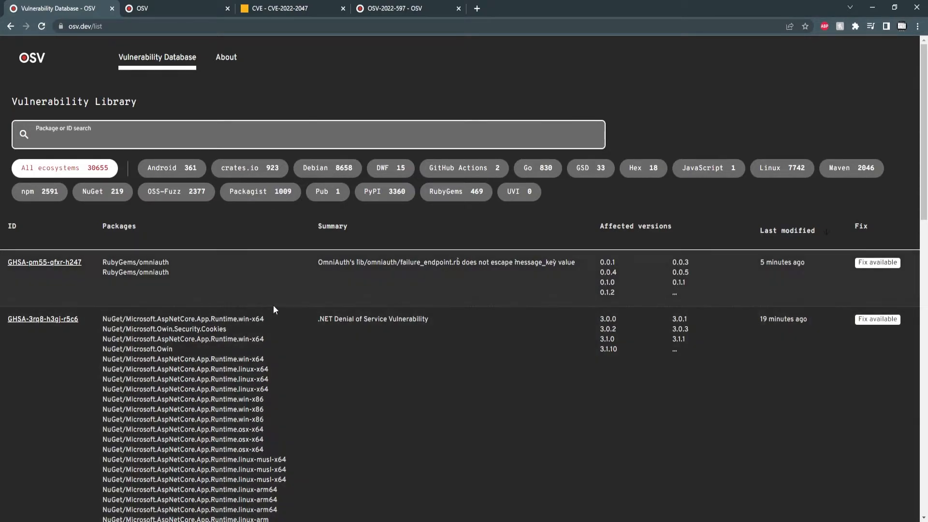
{"action": "mouse_move", "coordinate": [257, 273]}
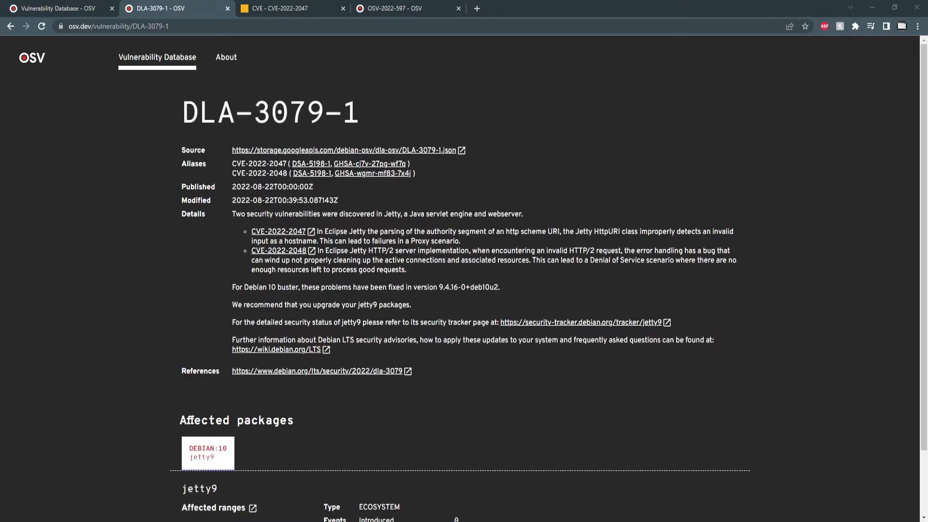
{"action": "scroll", "scroll_direction": "down", "scroll_amount": 3}
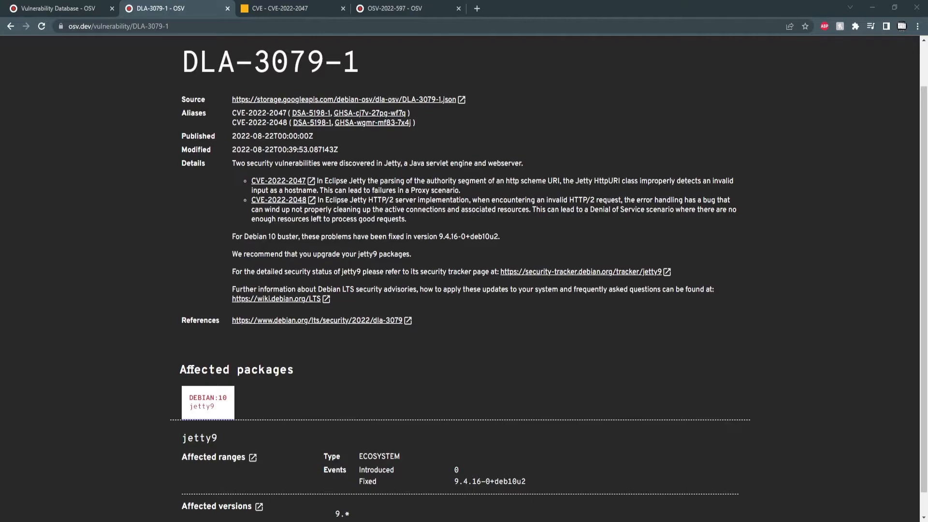
{"action": "scroll", "scroll_direction": "down", "scroll_amount": 3}
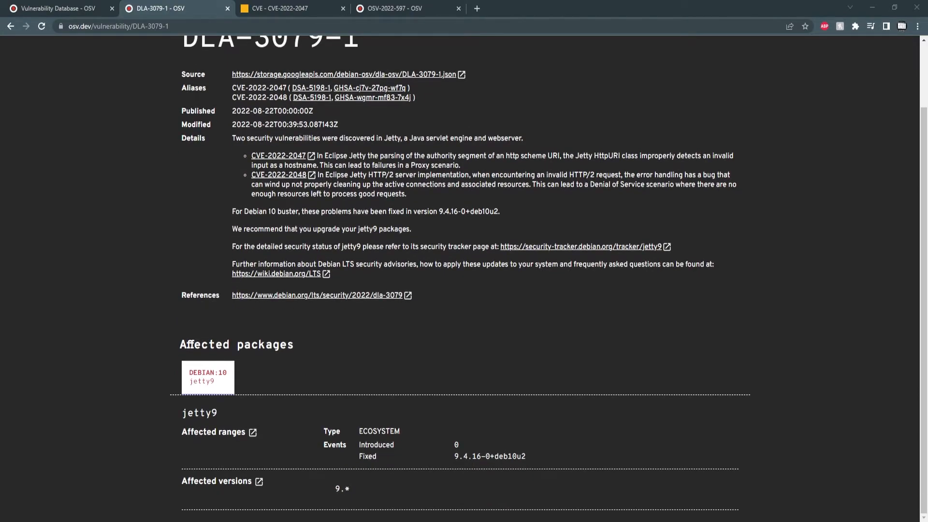
{"action": "scroll", "scroll_direction": "up", "scroll_amount": 3}
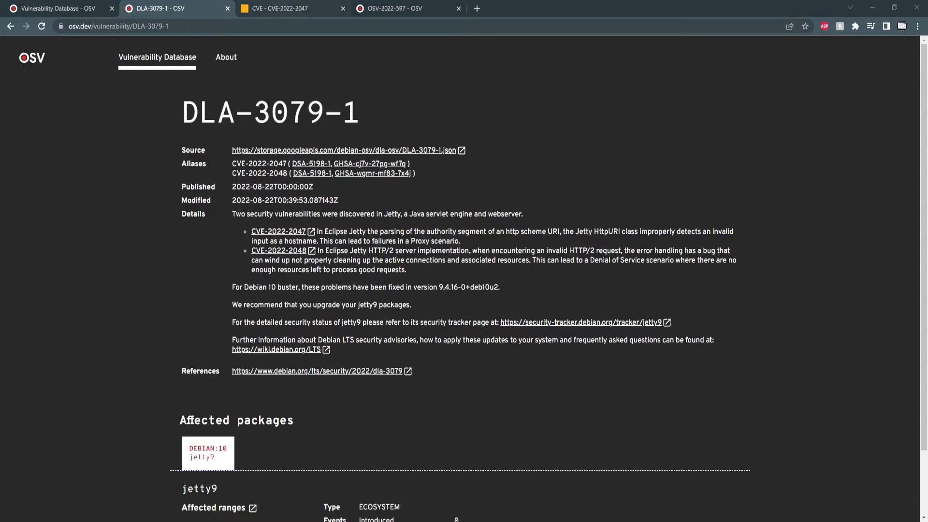
Step: Read through the CVE-2022-2047 record, then return to the OSV Vulnerability Library list
{"action": "left_click", "coordinate": [278, 9]}
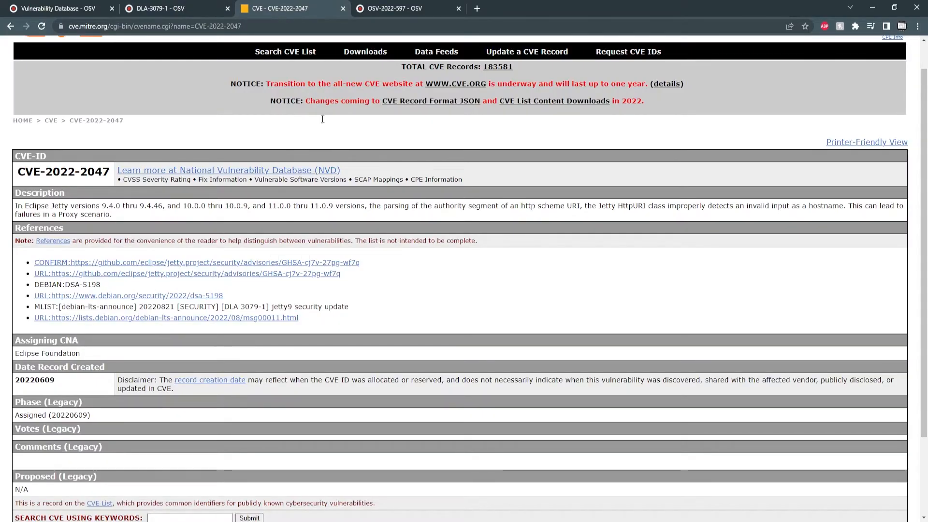
{"action": "scroll", "scroll_direction": "down", "scroll_amount": 3}
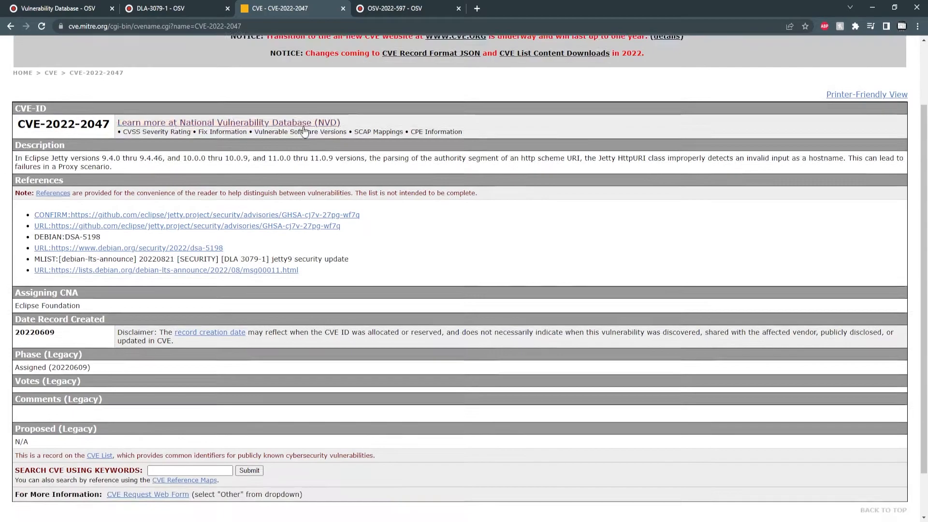
{"action": "scroll", "scroll_direction": "up", "scroll_amount": 3}
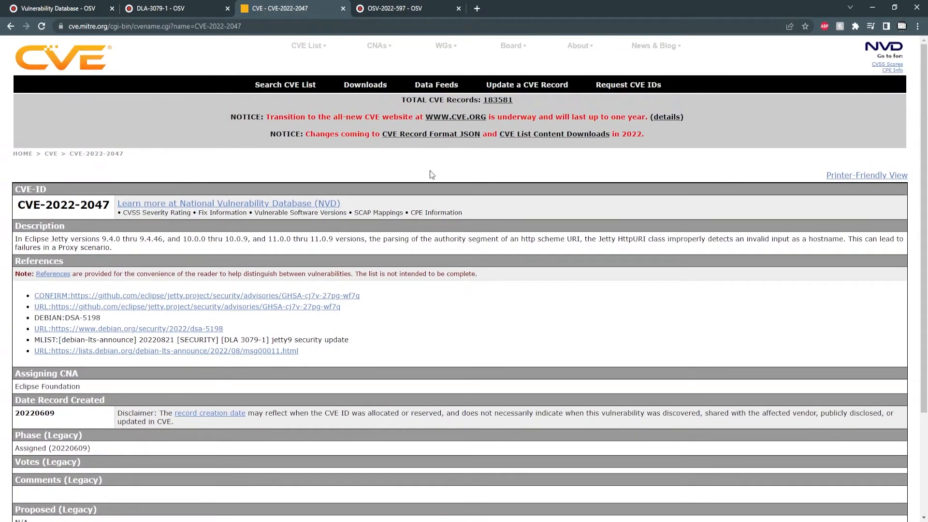
{"action": "scroll", "scroll_direction": "down", "scroll_amount": 3}
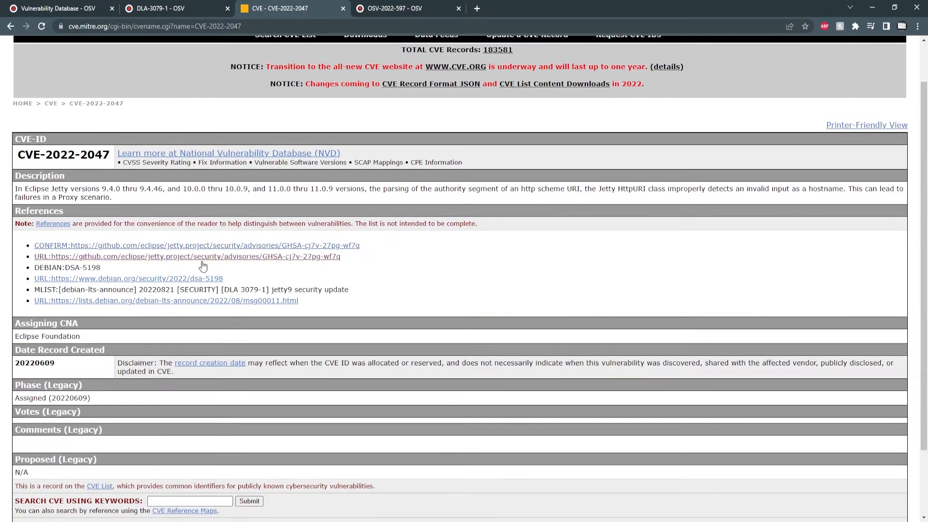
{"action": "scroll", "scroll_direction": "down", "scroll_amount": 3}
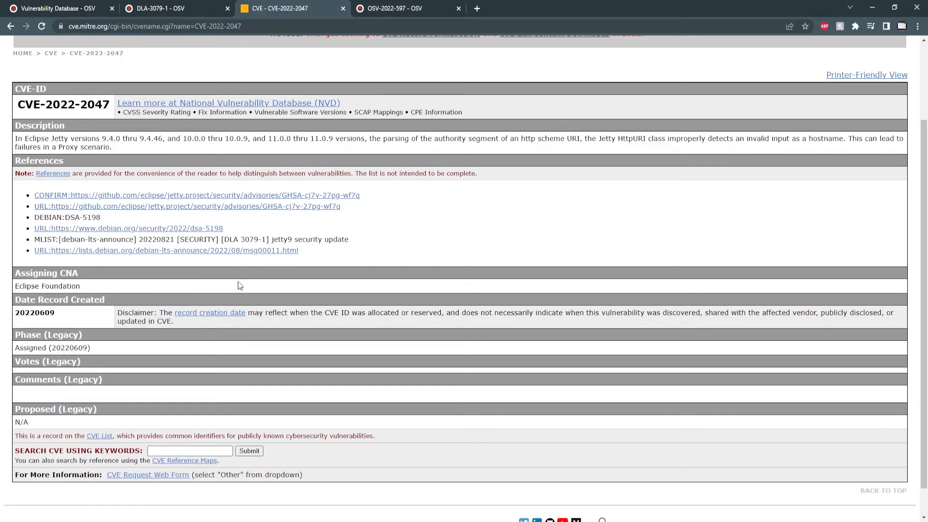
{"action": "scroll", "scroll_direction": "down", "scroll_amount": 3}
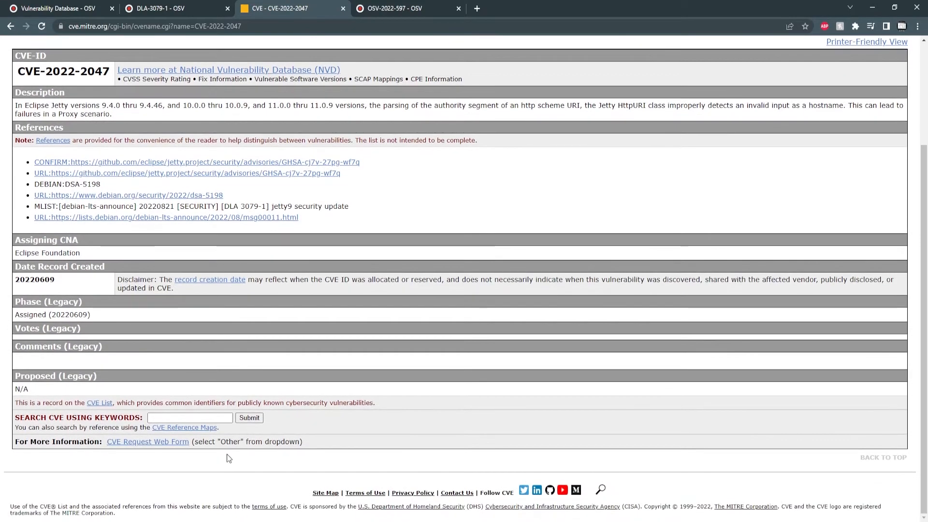
{"action": "scroll", "scroll_direction": "up", "scroll_amount": 3}
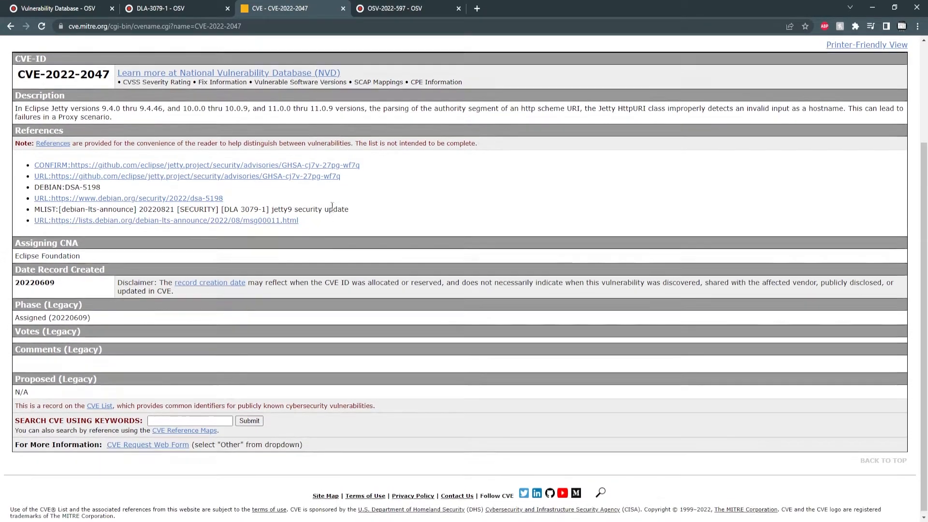
{"action": "scroll", "scroll_direction": "up", "scroll_amount": 3}
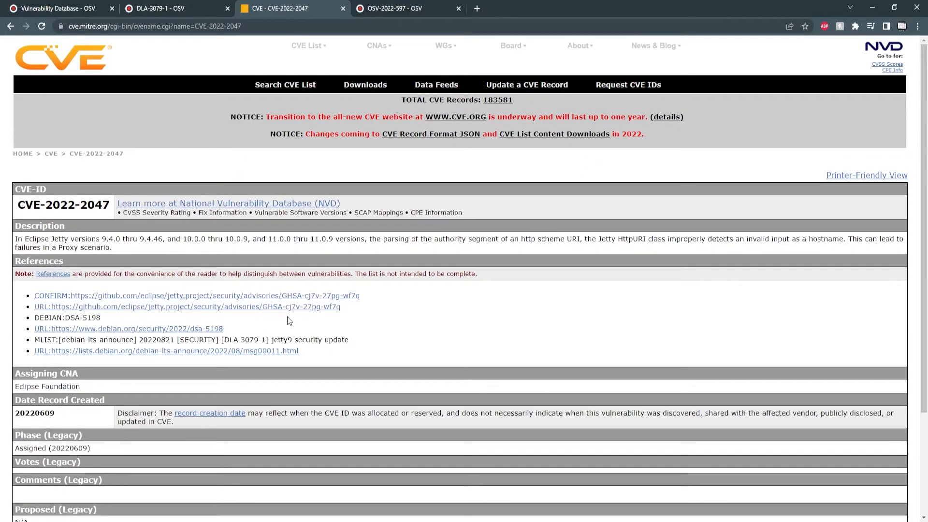
{"action": "left_click", "coordinate": [172, 8]}
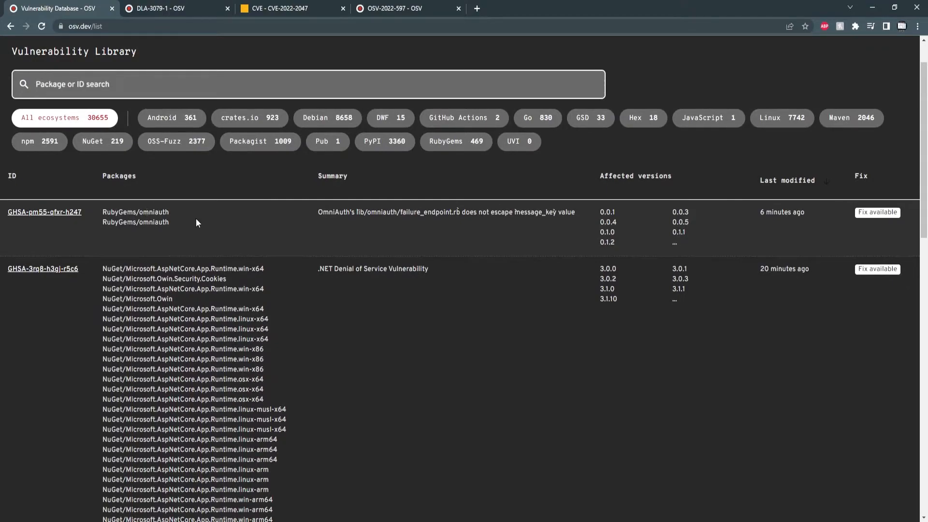
Step: View the GHSA-pm55-qfxr-h247 omniauth advisory and compare its ranges fixed in 2.0.0 and 1.9.2
{"action": "left_click", "coordinate": [44, 211]}
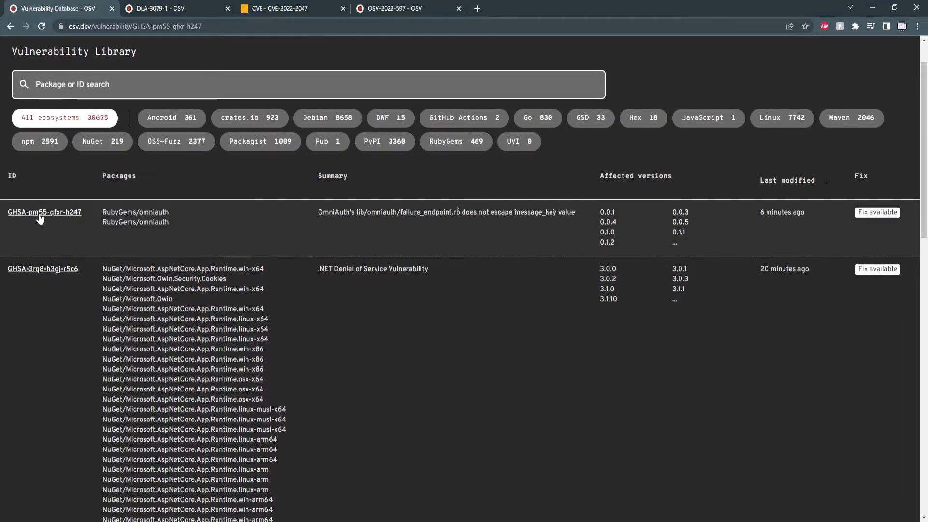
{"action": "left_click", "coordinate": [43, 212]}
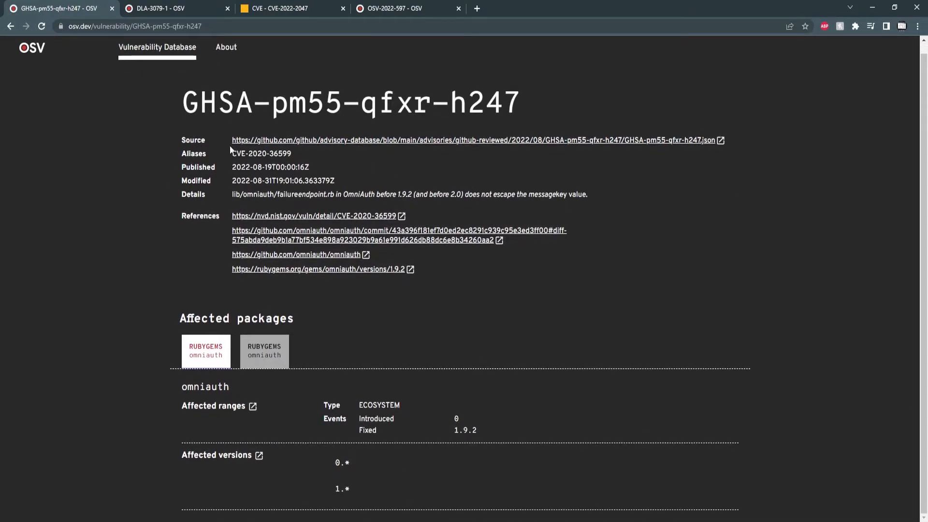
{"action": "left_click", "coordinate": [264, 350]}
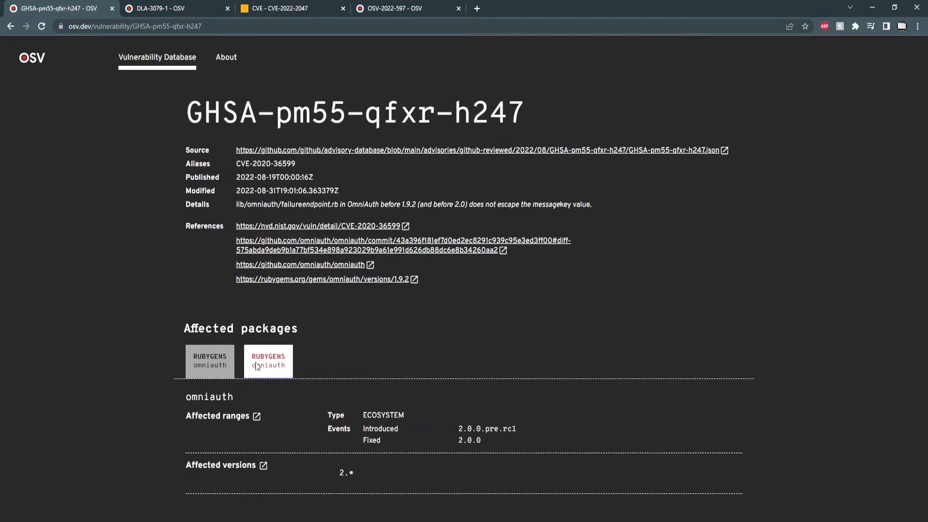
{"action": "left_click", "coordinate": [204, 360]}
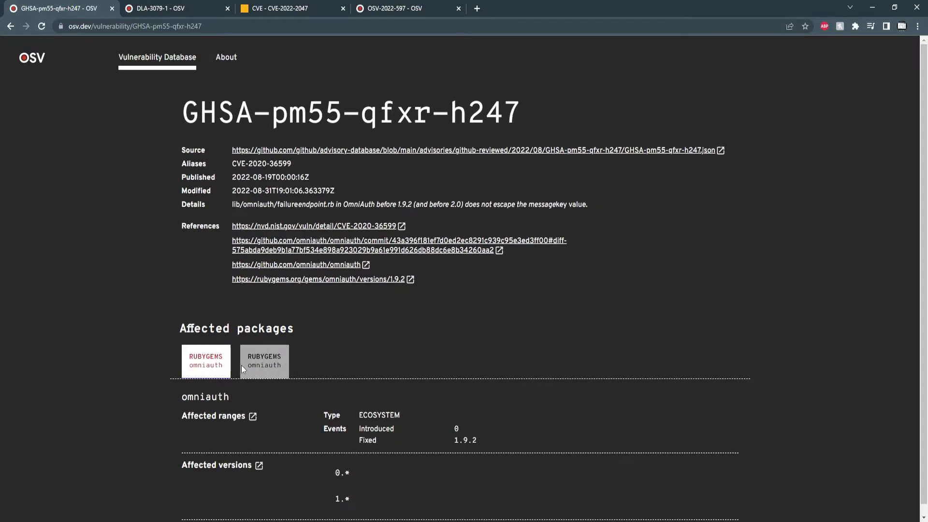
{"action": "left_click", "coordinate": [394, 9]}
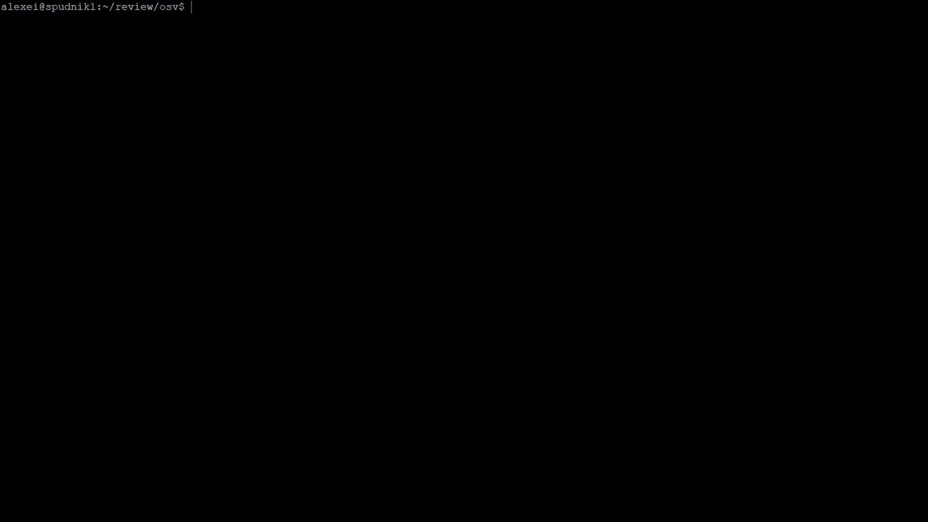
Step: Query api.osv.dev/v1/query by commit 08a60a0f… into commit.json and print it with jq
{"action": "type", "text": "curl -X POST -d '{\"commit\":\"08a60a0f082a68149218f4c82da04b39fac5961l\"}' \"https://api.osv.dev/v1/query\" > commit.json;jq . commit.json"}
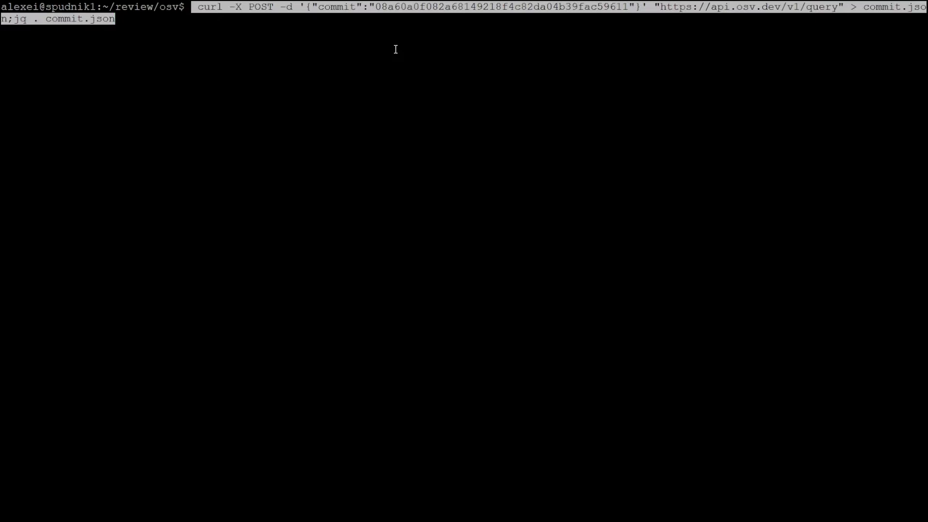
{"action": "mouse_move", "coordinate": [670, 66]}
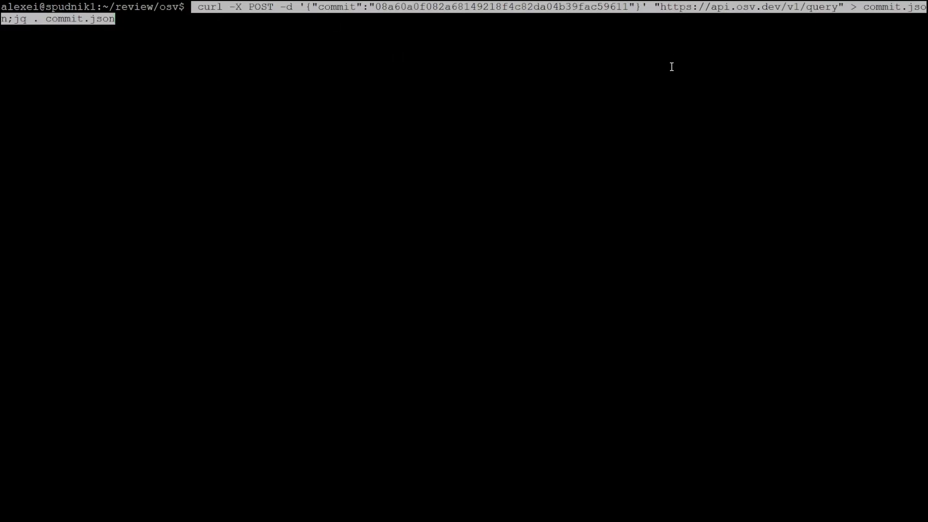
{"action": "key", "text": "Return"}
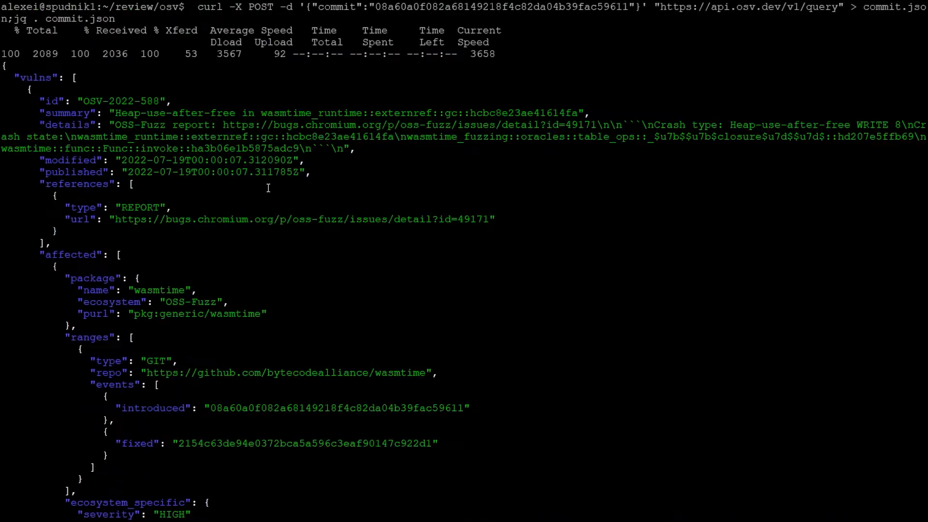
{"action": "mouse_move", "coordinate": [201, 167]}
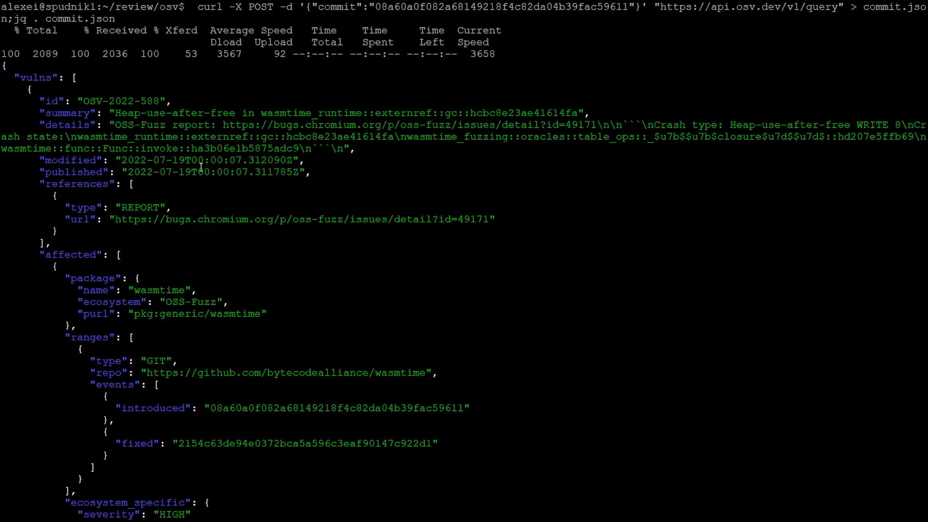
{"action": "scroll", "scroll_direction": "down", "scroll_amount": 3}
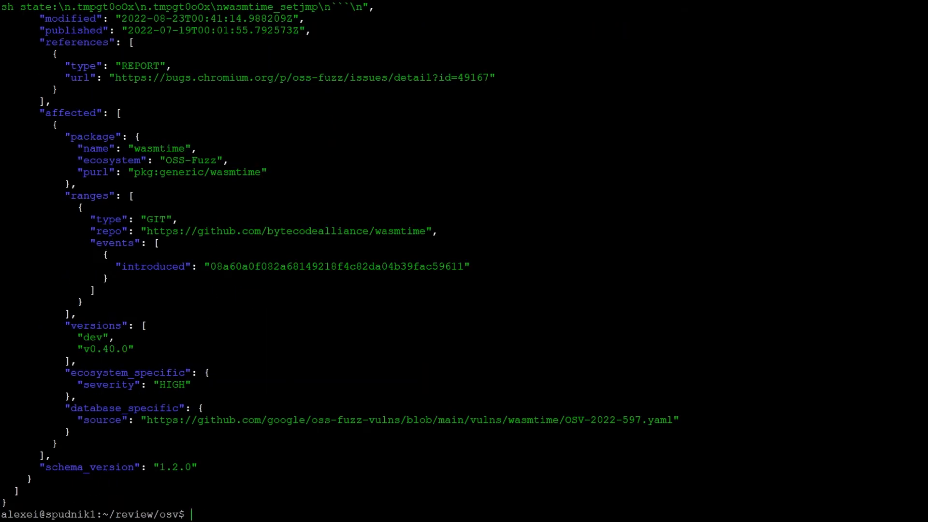
{"action": "mouse_move", "coordinate": [143, 444]}
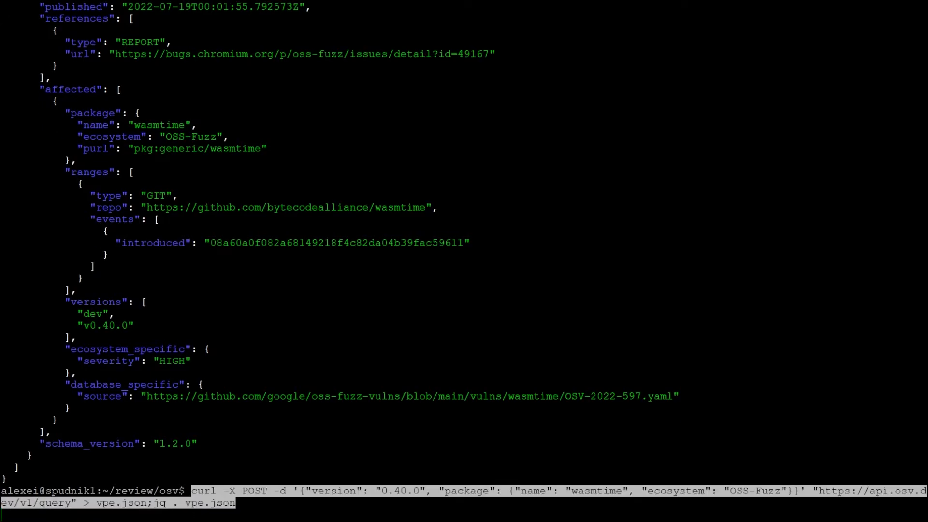
{"action": "mouse_move", "coordinate": [320, 500]}
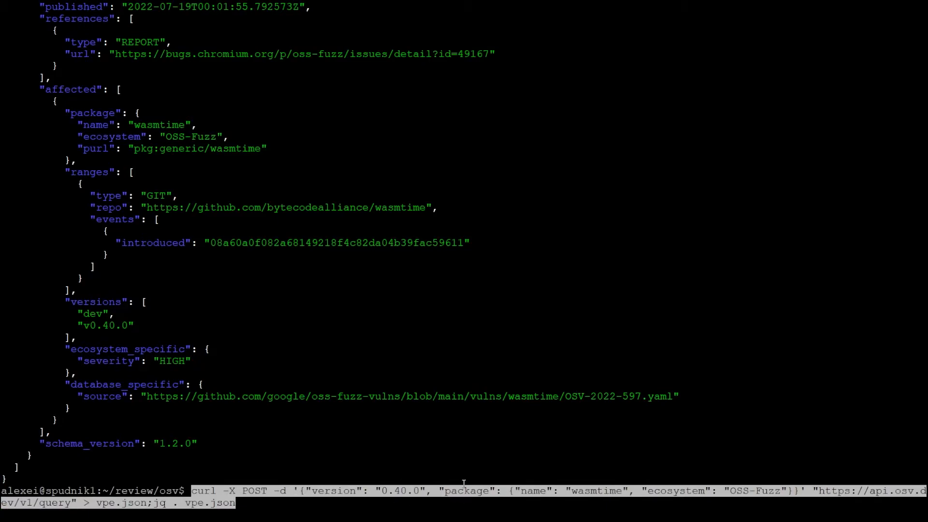
{"action": "mouse_move", "coordinate": [620, 510]}
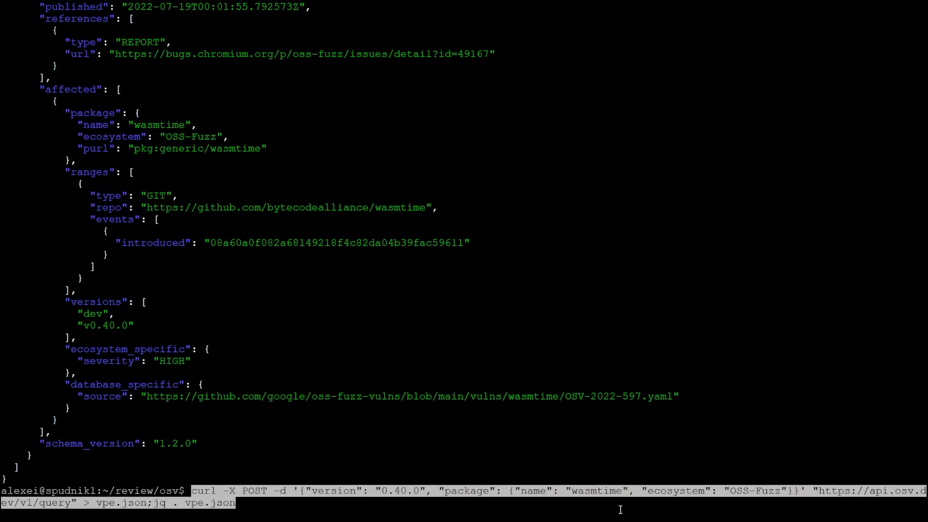
Step: Run the wasmtime 0.40.0 package/version query into vpe.json, returning OSV-2022-597
{"action": "key", "text": "Return"}
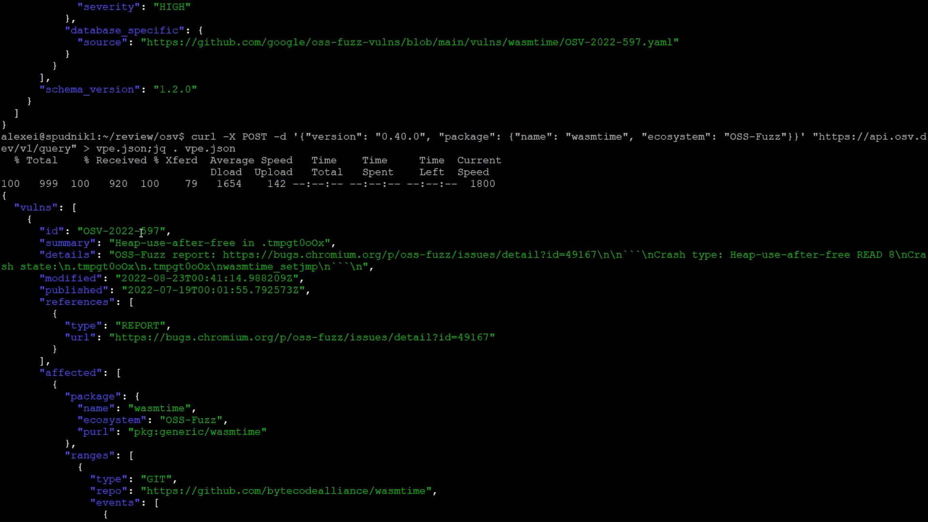
Step: Fetch OSV-2022-597 by ID from api.osv.dev/v1/vulns into osv-id.json and print it with jq
{"action": "scroll", "scroll_direction": "down", "scroll_amount": 3}
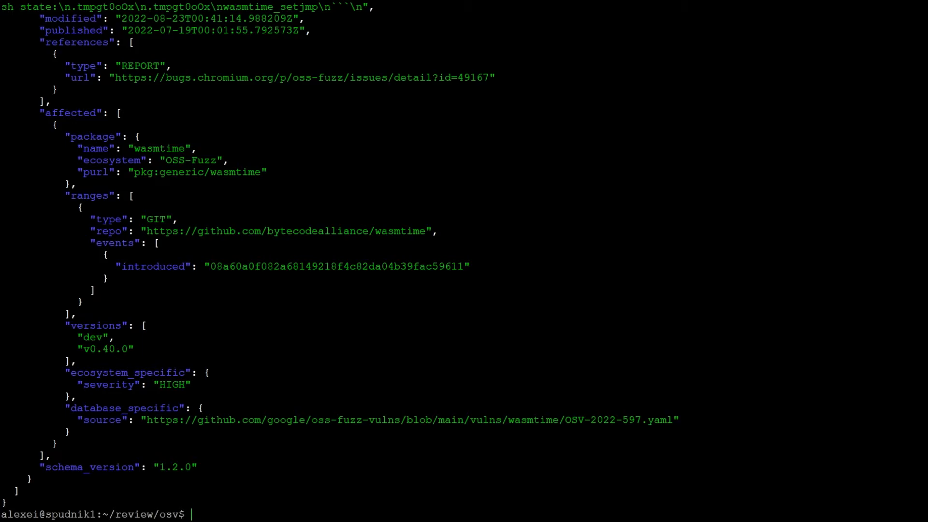
{"action": "type", "text": "curl \"https://api.osv.dev/v1/vulns/OSV-2022-597\" > osv-id.json;jq . osv-id.json"}
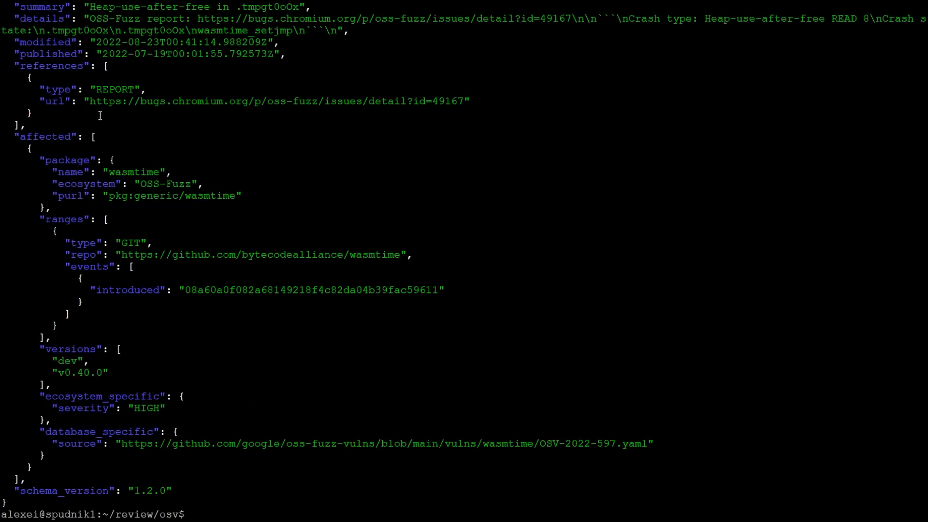
{"action": "type", "text": "curl \"https://api.osv.dev/v1/vulns/OSV-2022-597\" > osv-id.json;jq . osv-id.json"}
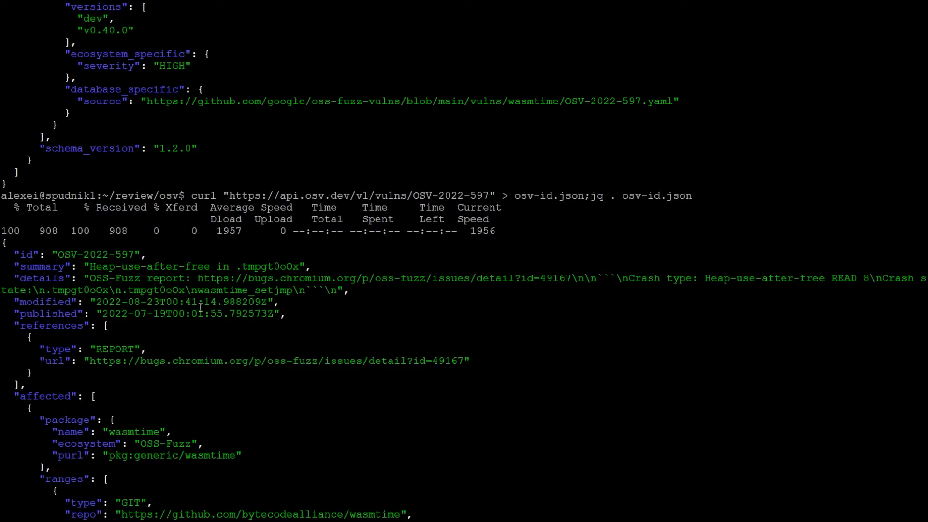
{"action": "scroll", "scroll_direction": "down", "scroll_amount": 3}
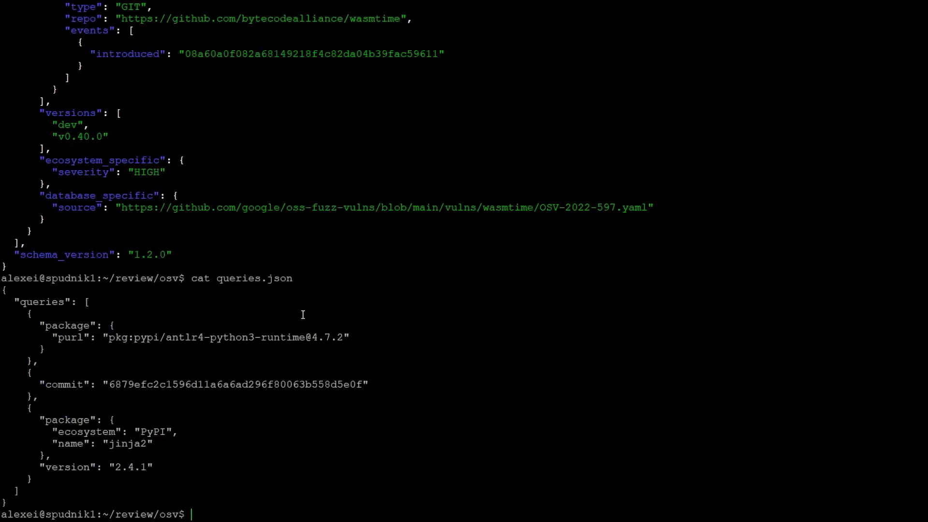
{"action": "mouse_move", "coordinate": [34, 335]}
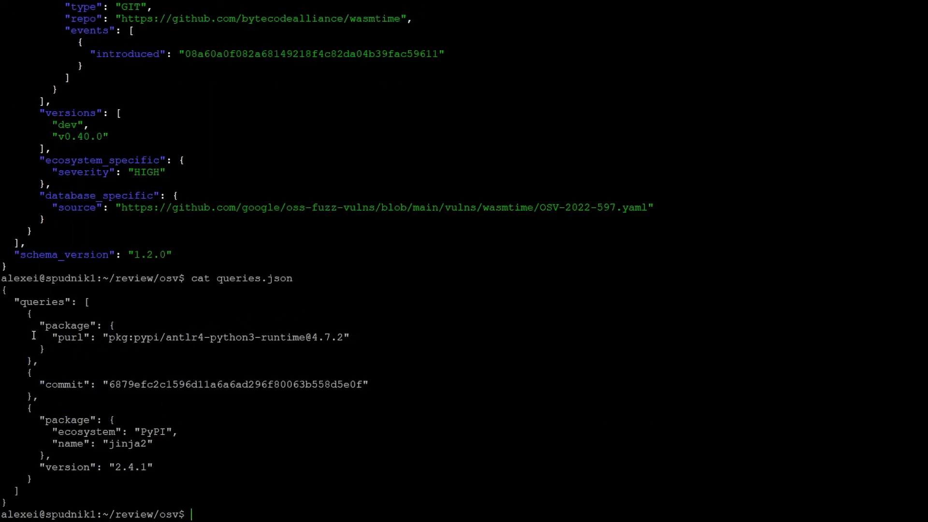
{"action": "mouse_move", "coordinate": [337, 395]}
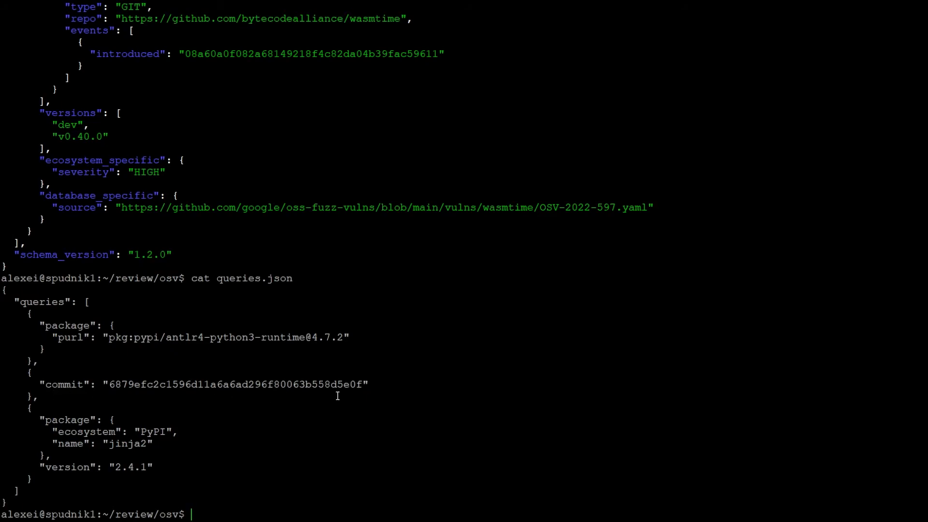
{"action": "mouse_move", "coordinate": [239, 443]}
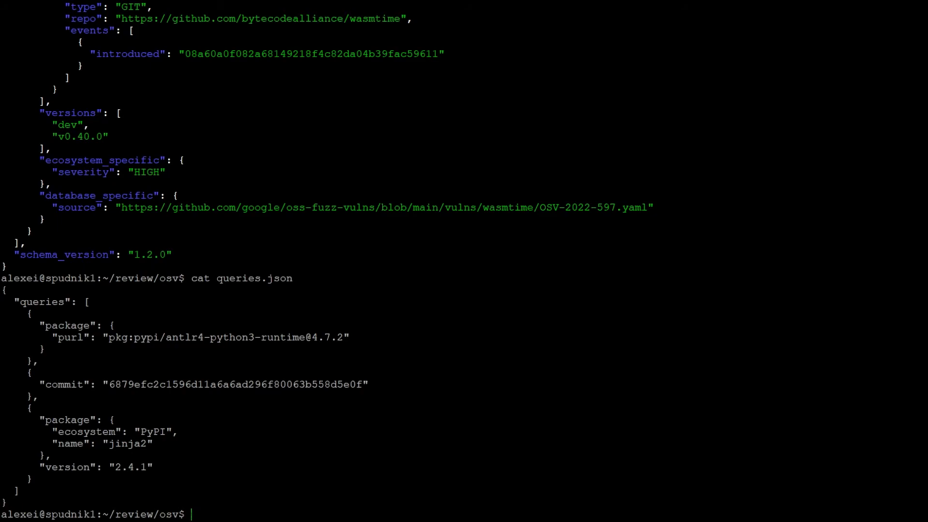
Step: Send queries.json to api.osv.dev/v1/querybatch, saving and printing batch.json with OSV-2020-484 and PYSEC matches
{"action": "type", "text": "cat queries.json | curl -X POST -d @- \"https://api.osv.dev/v1/querybatch\" > batch.json;jq . batch.json"}
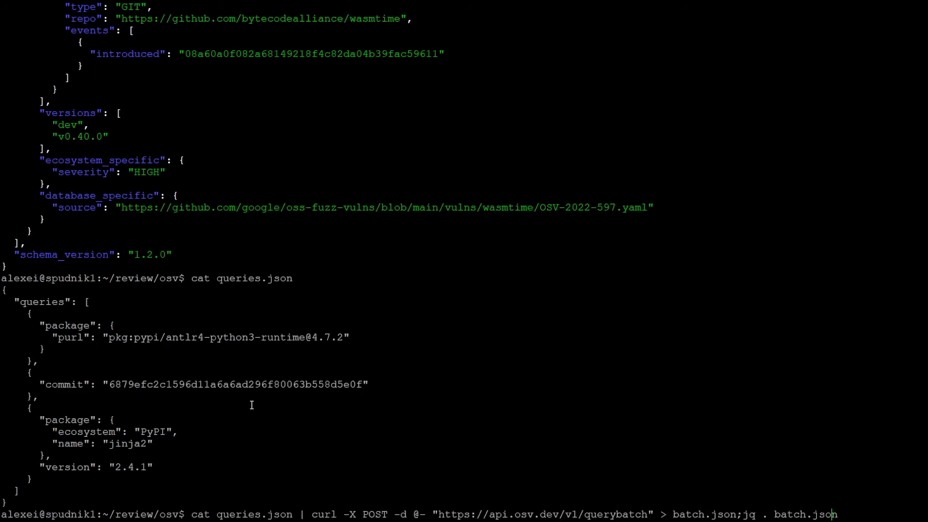
{"action": "key", "text": "Return"}
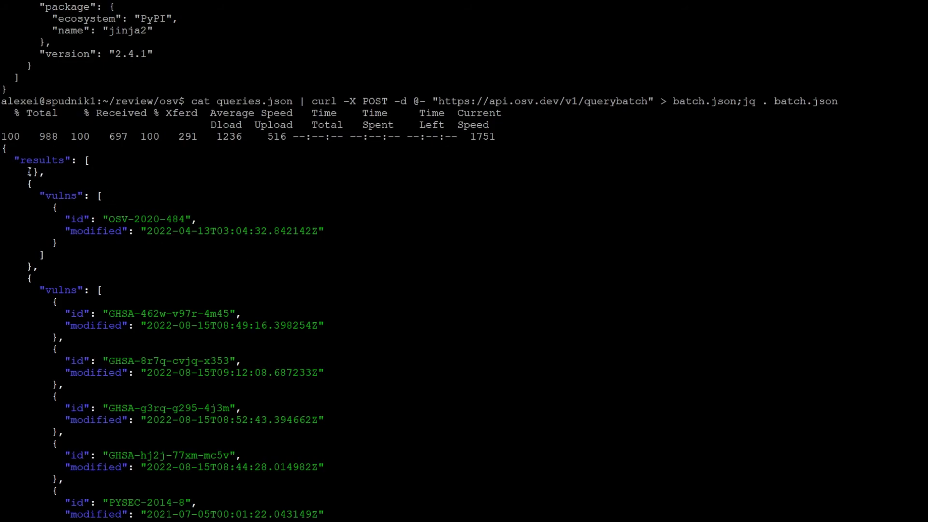
{"action": "scroll", "scroll_direction": "down", "scroll_amount": 3}
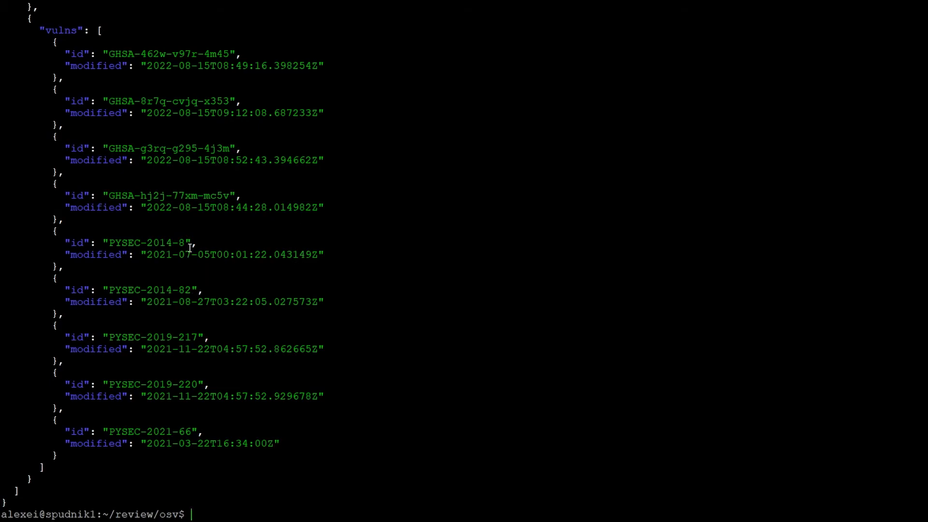